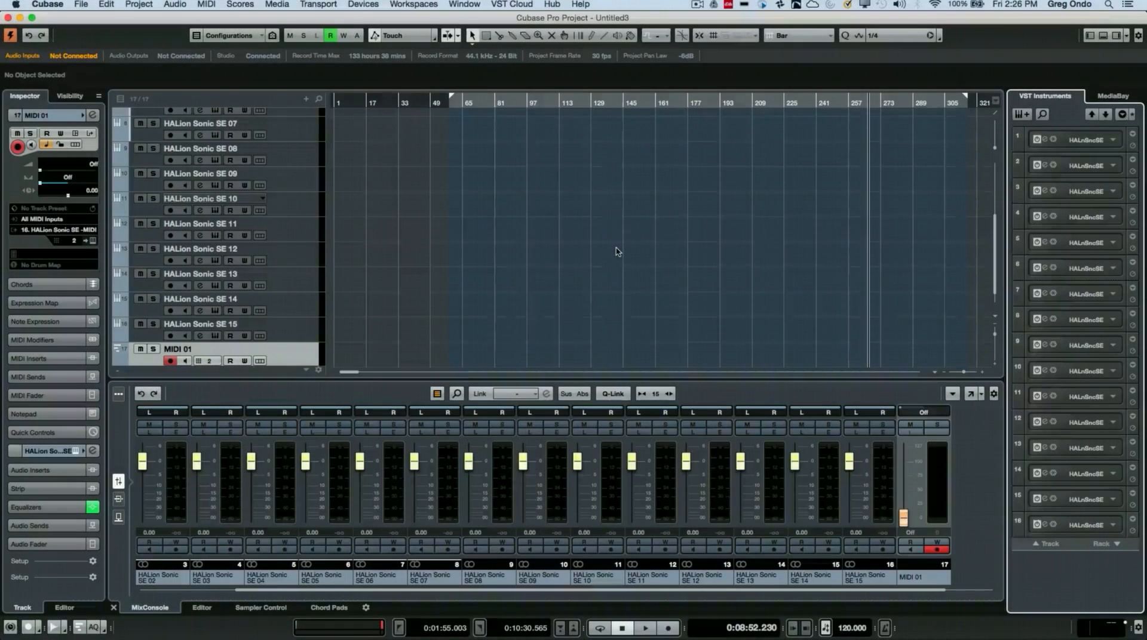
{"action": "mouse_move", "coordinate": [1084, 212]}
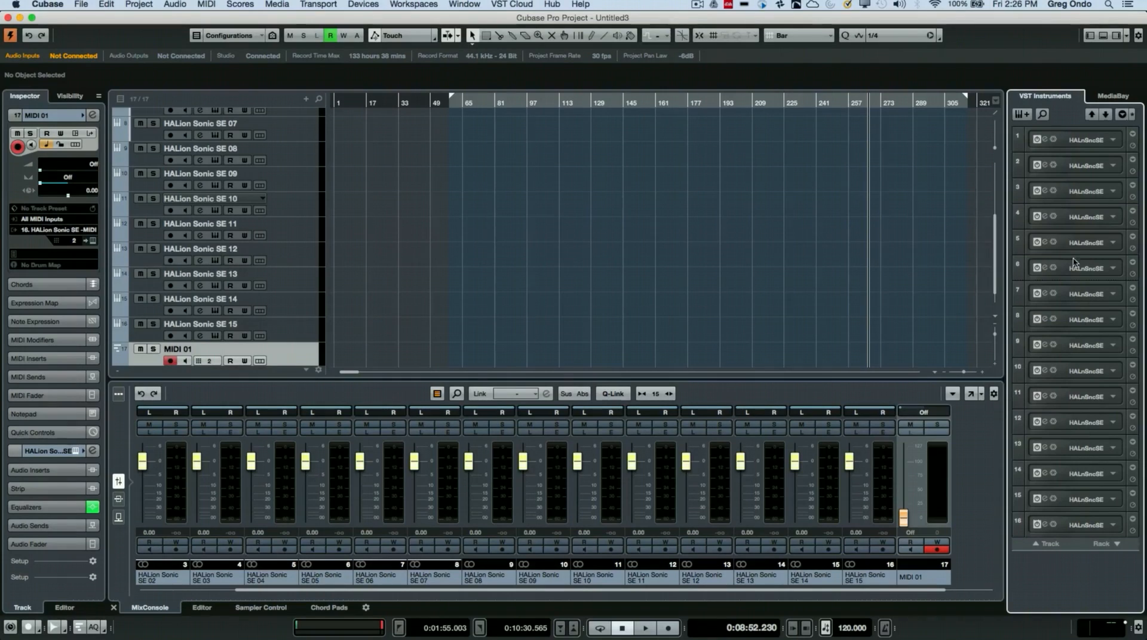
{"action": "mouse_move", "coordinate": [1078, 166]}
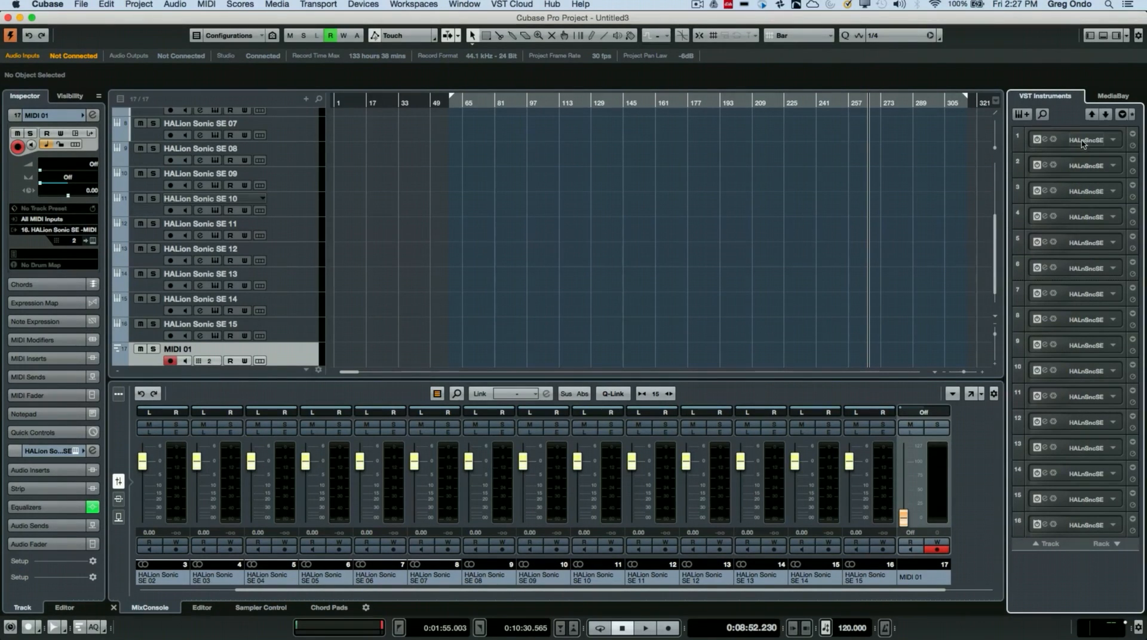
{"action": "mouse_move", "coordinate": [1077, 258]}
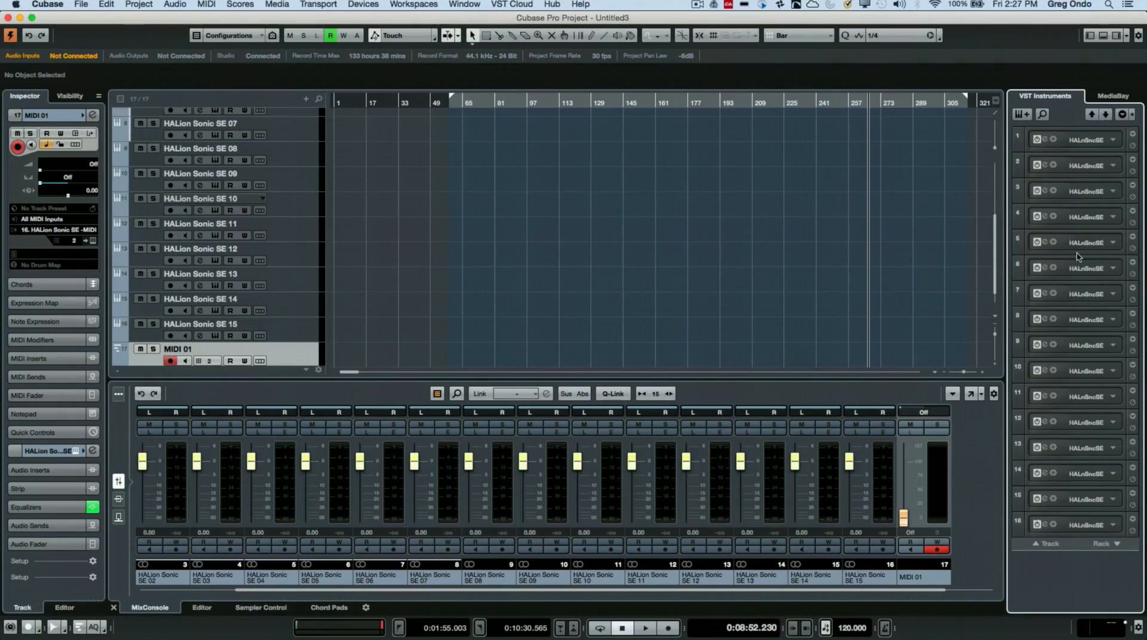
{"action": "mouse_move", "coordinate": [1089, 381]}
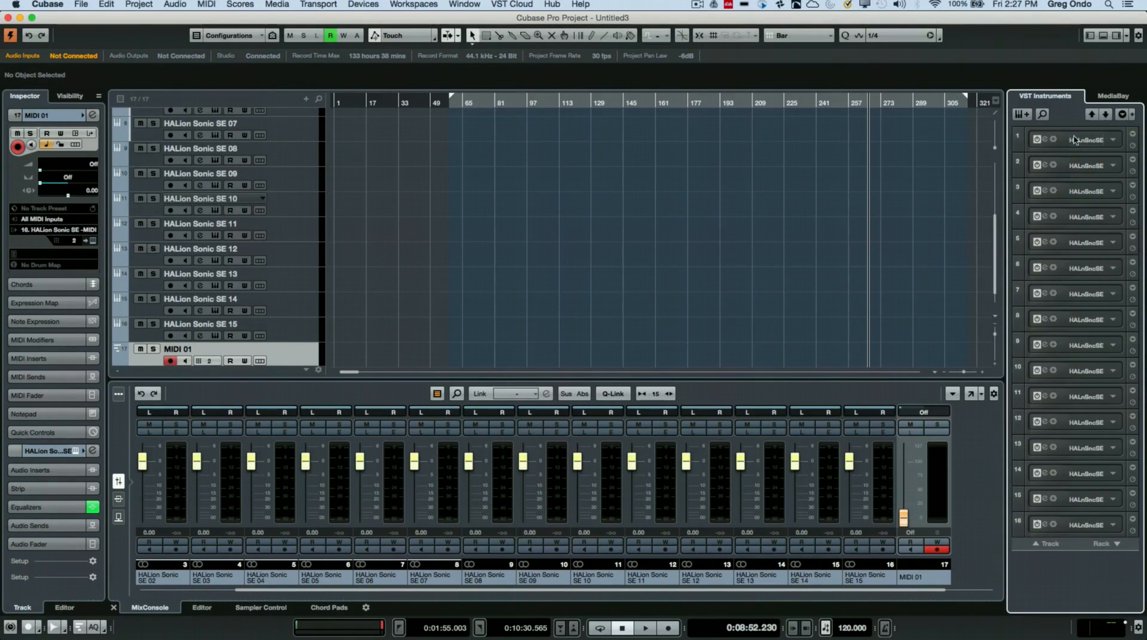
{"action": "mouse_move", "coordinate": [1095, 419]}
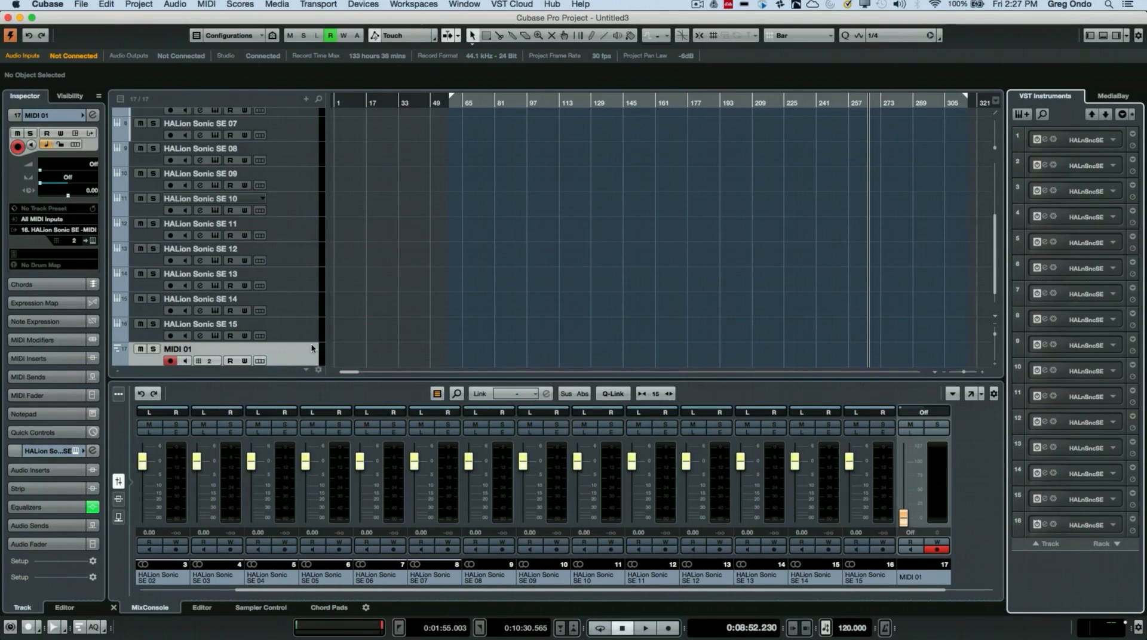
{"action": "mouse_move", "coordinate": [284, 352]}
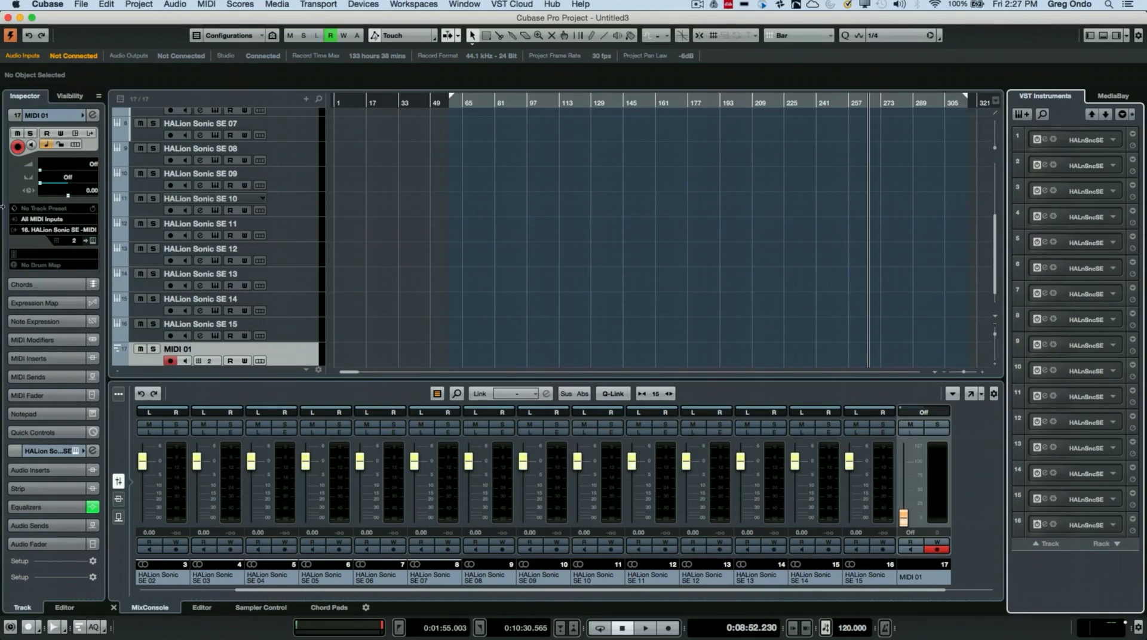
- Check the MIDI track's output routing destinations, leaving the routing unchanged
{"action": "left_click", "coordinate": [53, 229]}
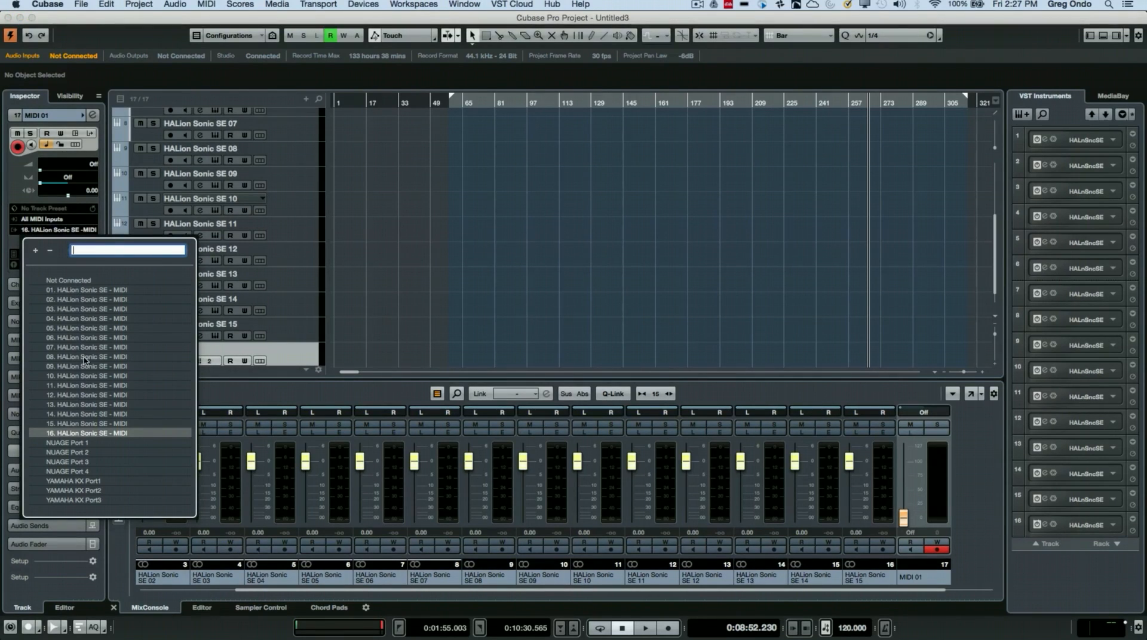
{"action": "mouse_move", "coordinate": [100, 330]}
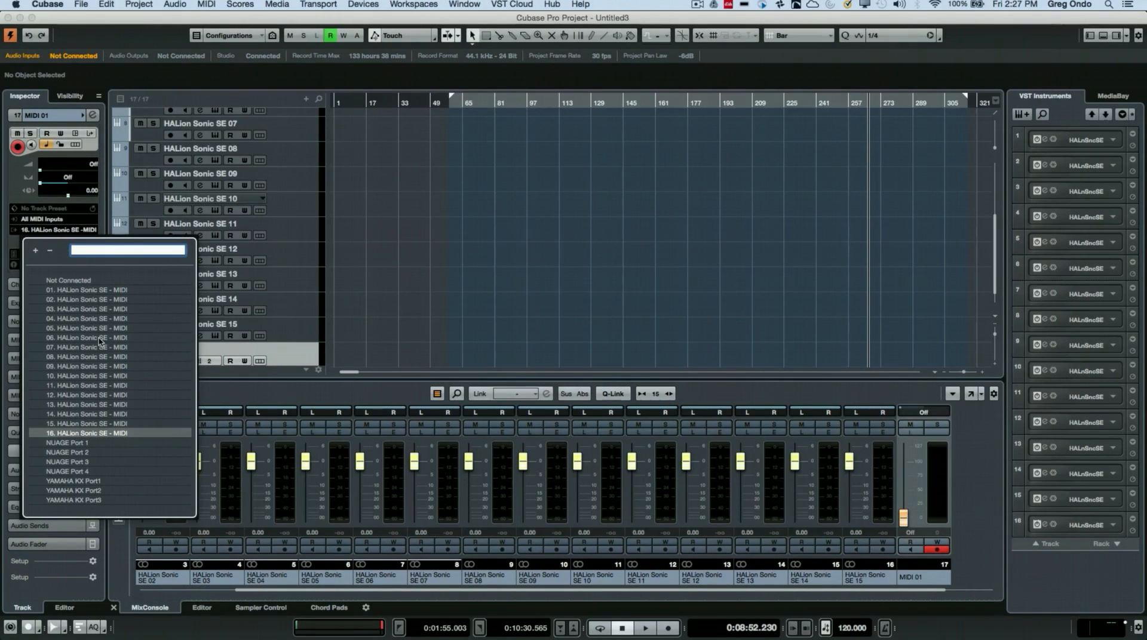
{"action": "left_click", "coordinate": [100, 433]}
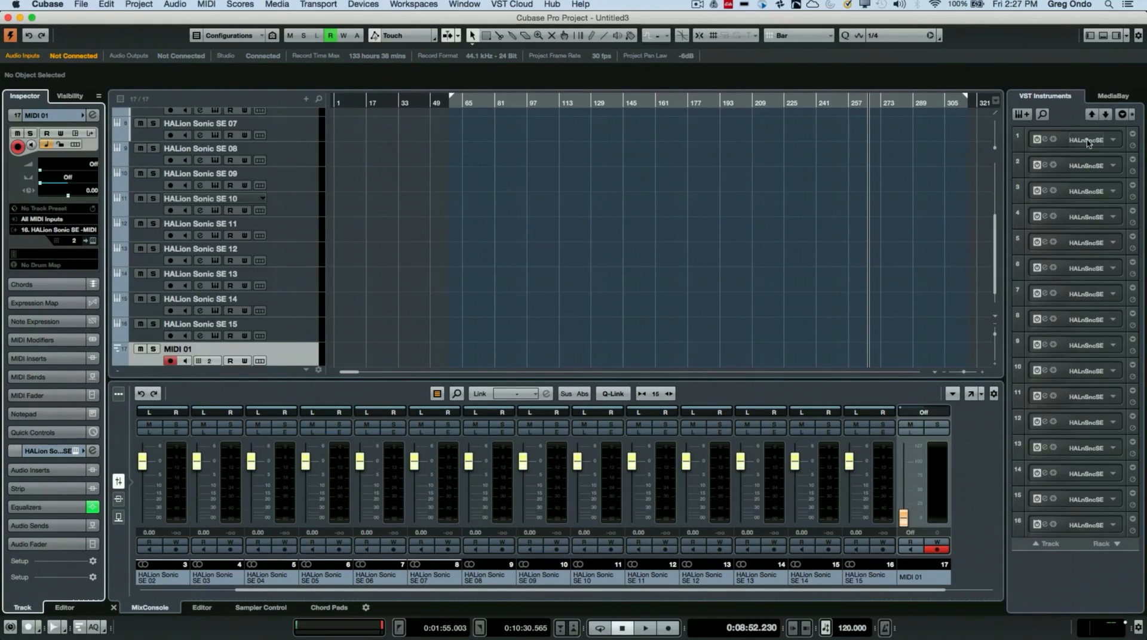
- Name the first four instrument rack slots piano, organ, strings and bass
{"action": "double_click", "coordinate": [1085, 138]}
{"action": "type", "text": "piano"}
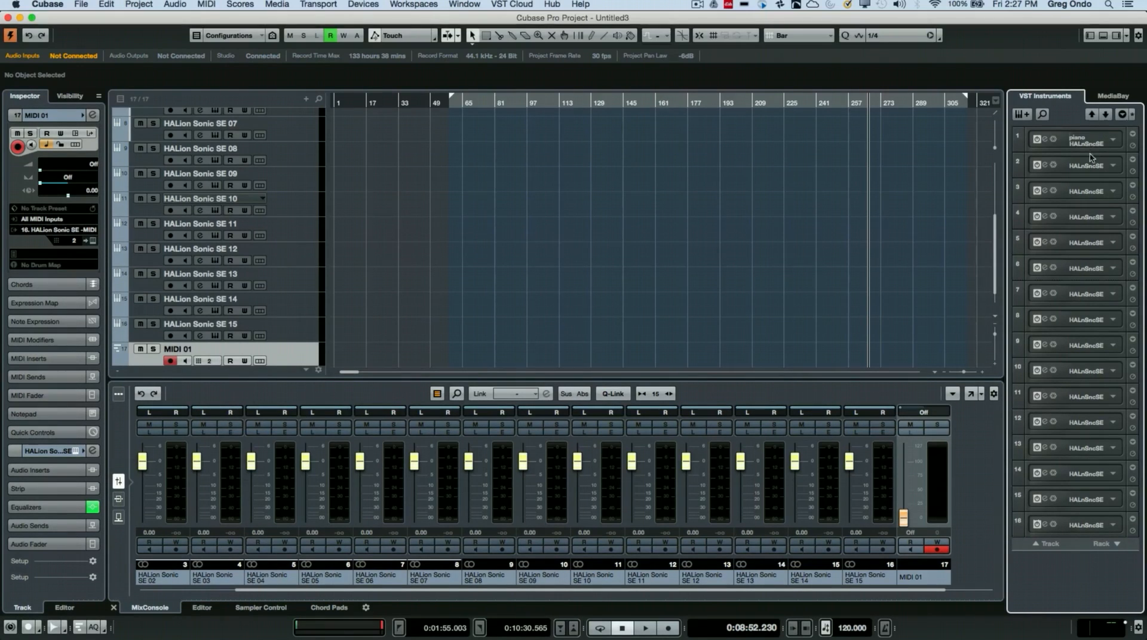
{"action": "double_click", "coordinate": [1087, 168]}
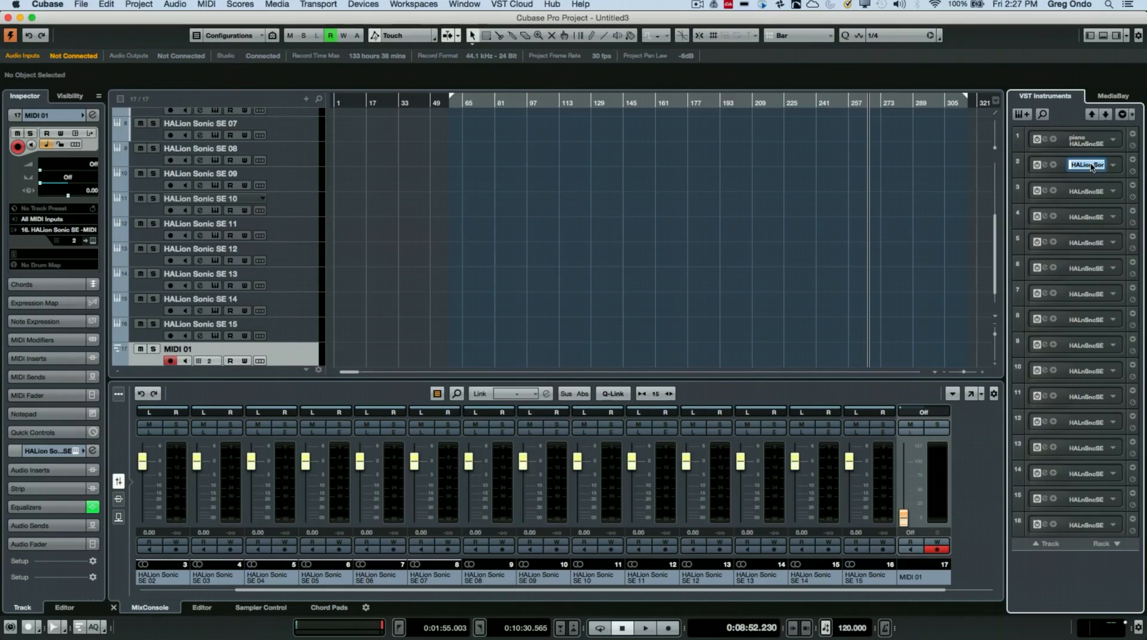
{"action": "type", "text": "organ"}
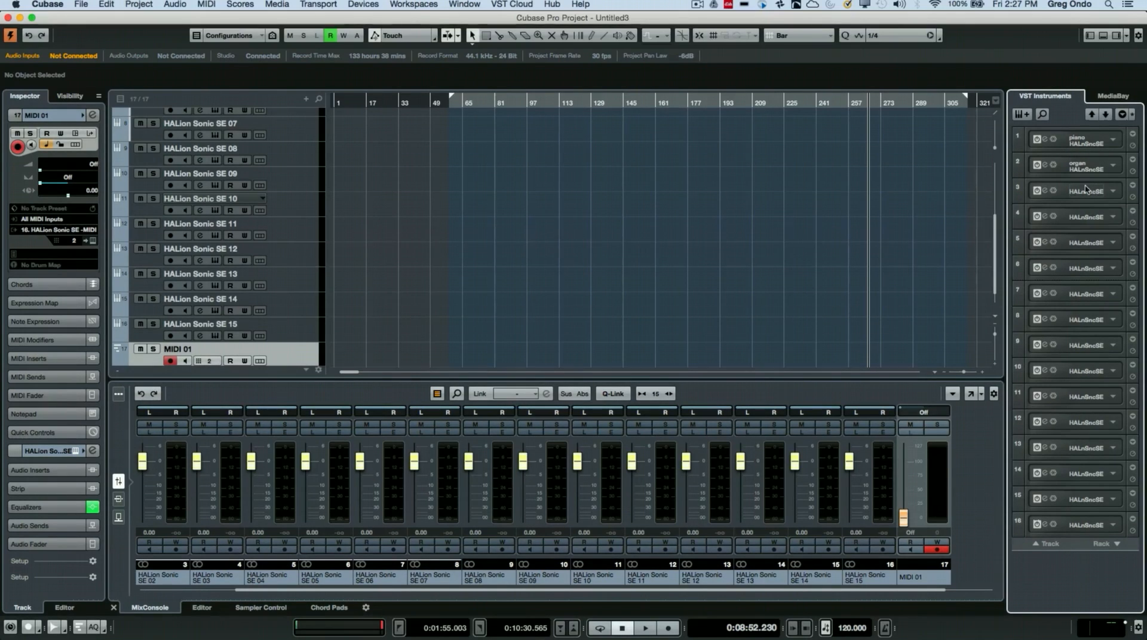
{"action": "double_click", "coordinate": [1088, 189]}
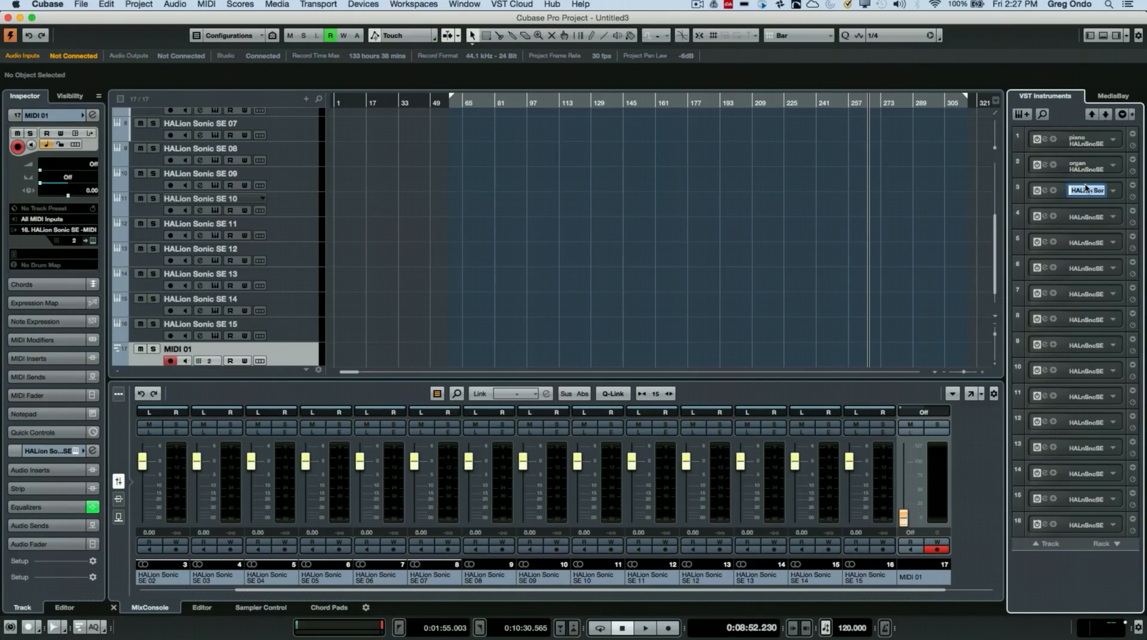
{"action": "type", "text": "strings"}
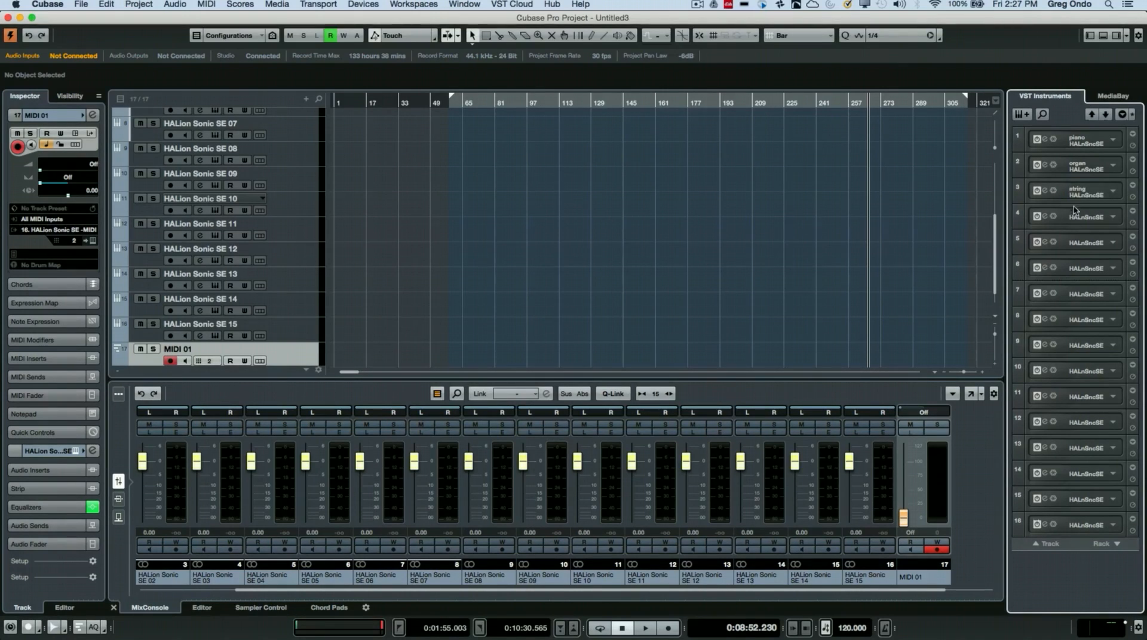
{"action": "double_click", "coordinate": [1086, 216]}
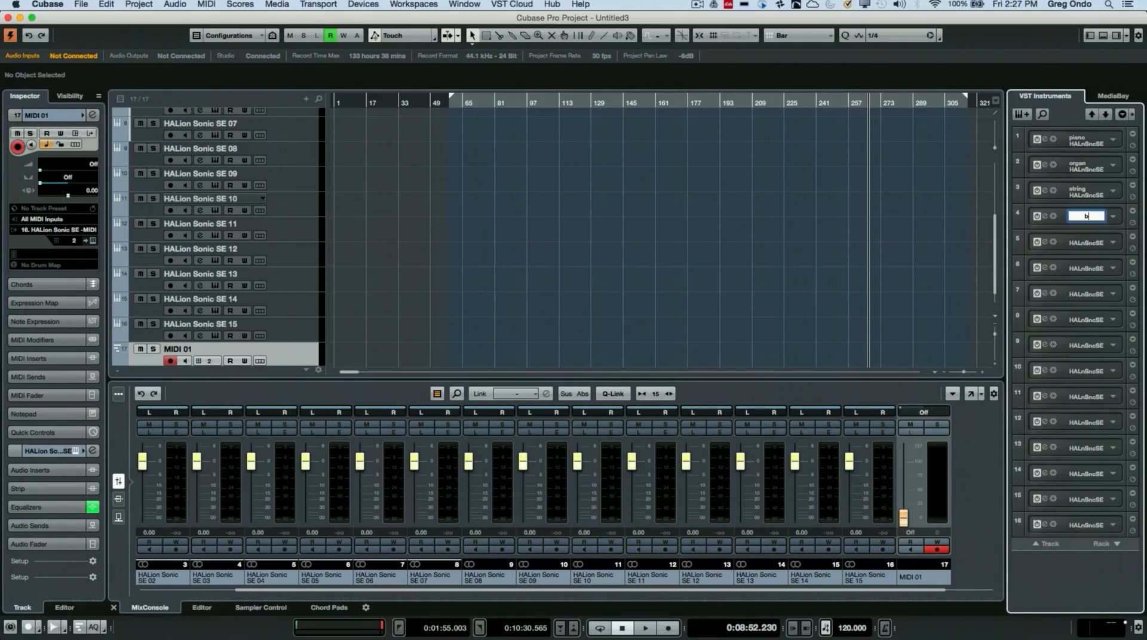
{"action": "type", "text": "bass"}
{"action": "left_click", "coordinate": [1085, 243]}
{"action": "type", "text": "drums"}
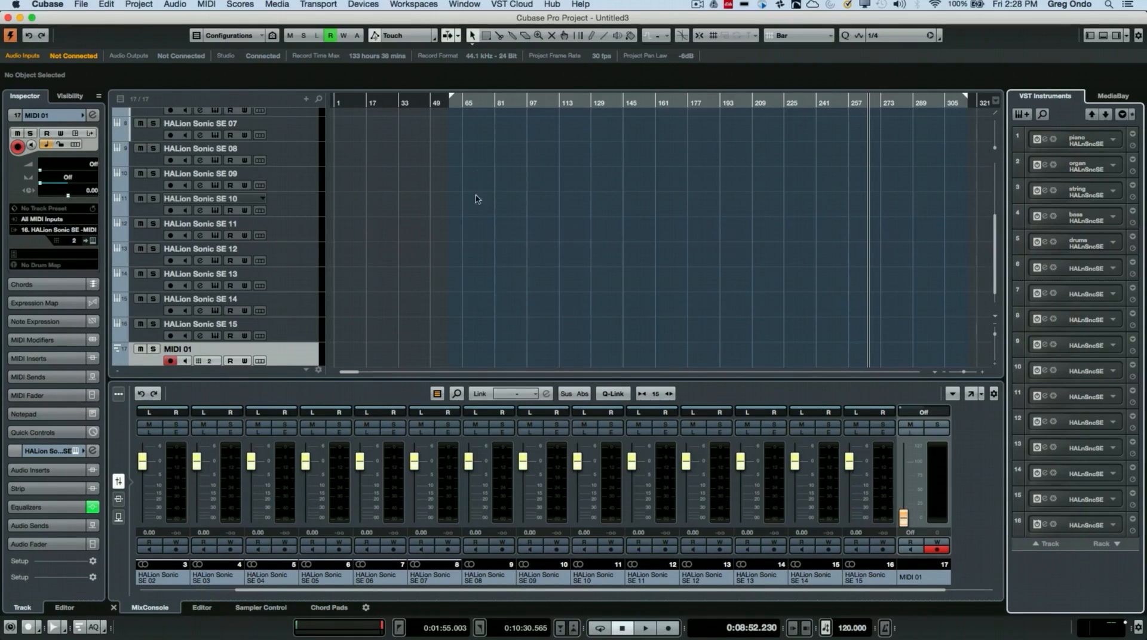
- Reopen the MIDI 01 output routing list to see piano, organ, string, bass, drums as destinations
{"action": "left_click", "coordinate": [51, 230]}
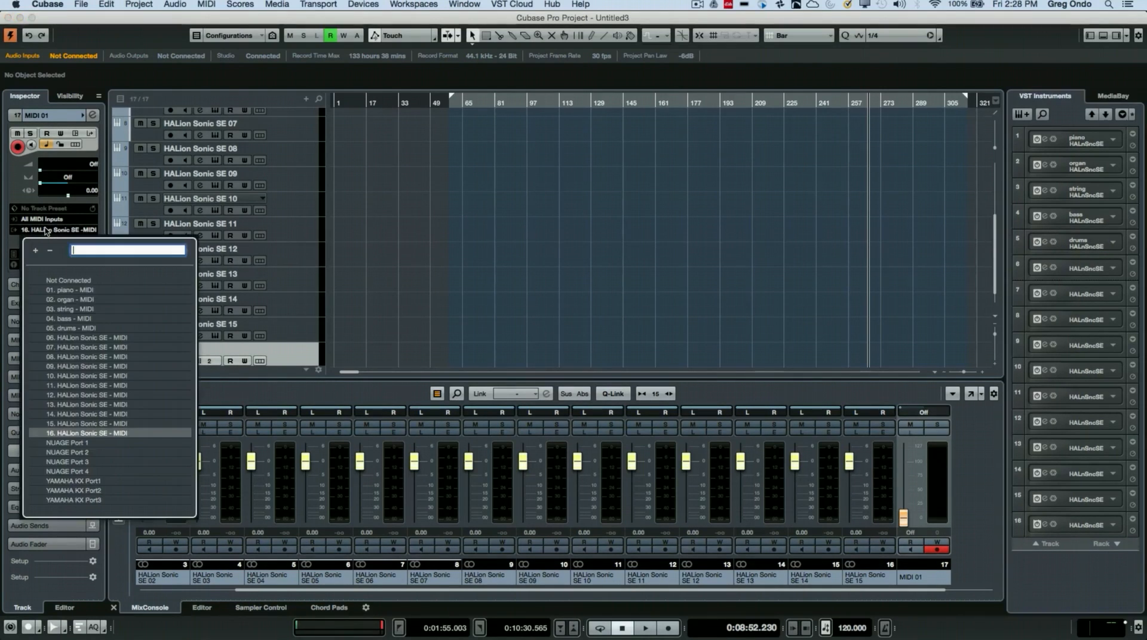
{"action": "mouse_move", "coordinate": [79, 309]}
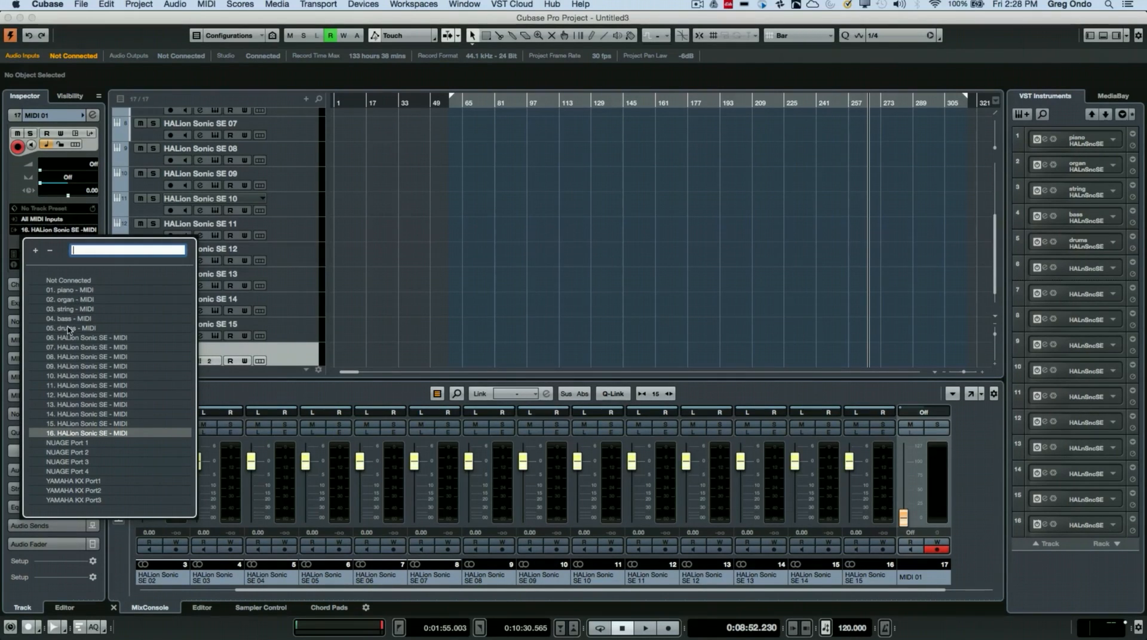
{"action": "mouse_move", "coordinate": [79, 350]}
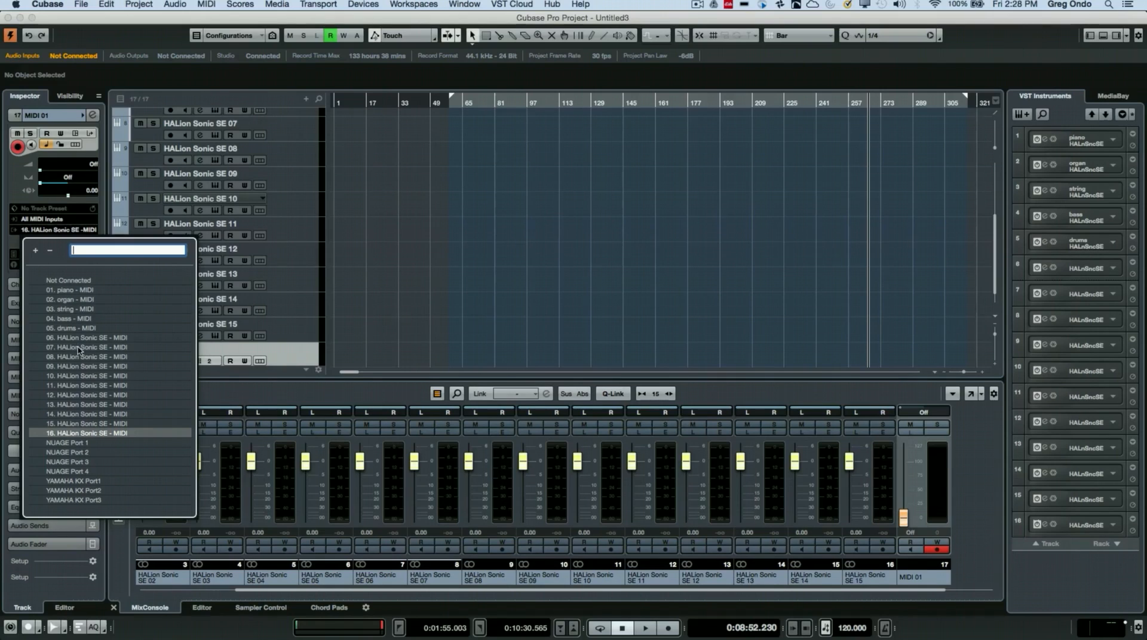
{"action": "mouse_move", "coordinate": [84, 360]}
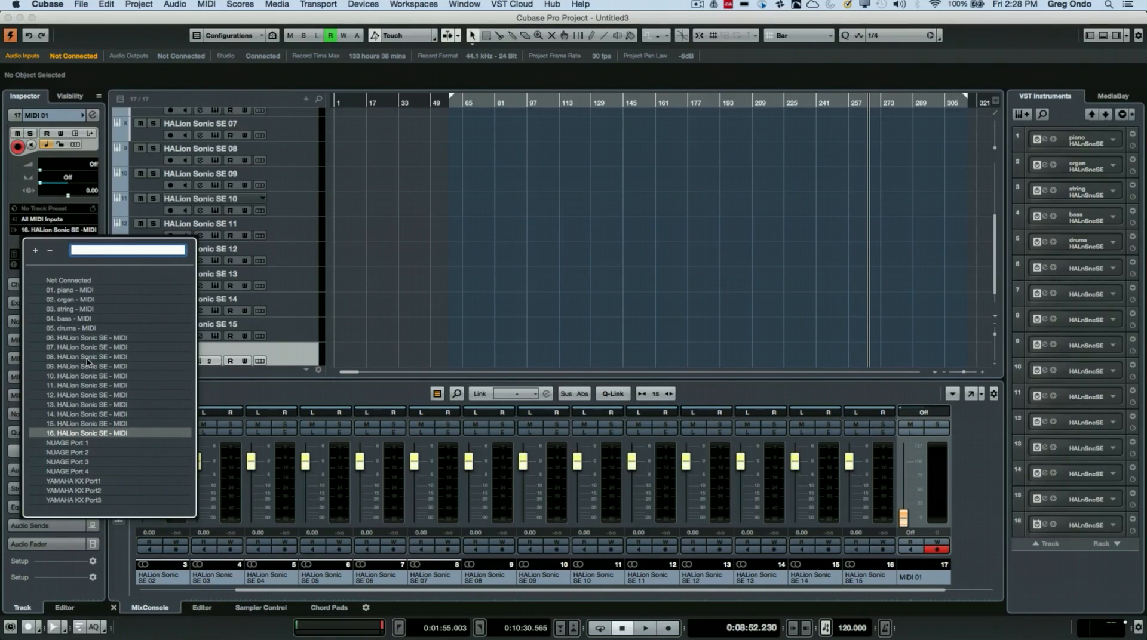
{"action": "mouse_move", "coordinate": [793, 204]}
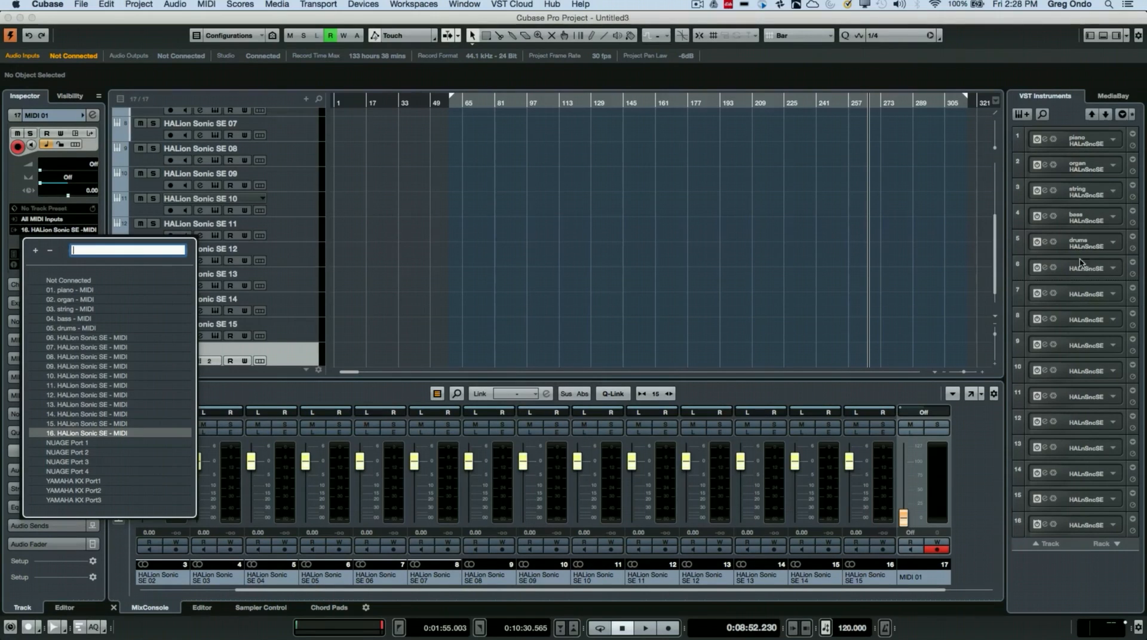
{"action": "mouse_move", "coordinate": [1084, 282]}
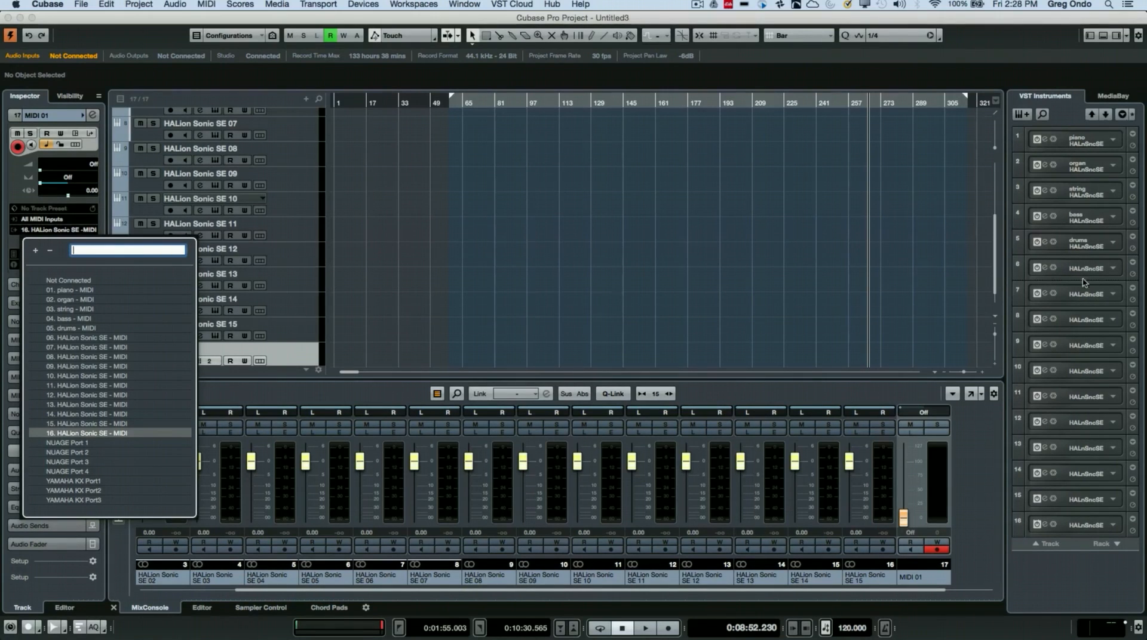